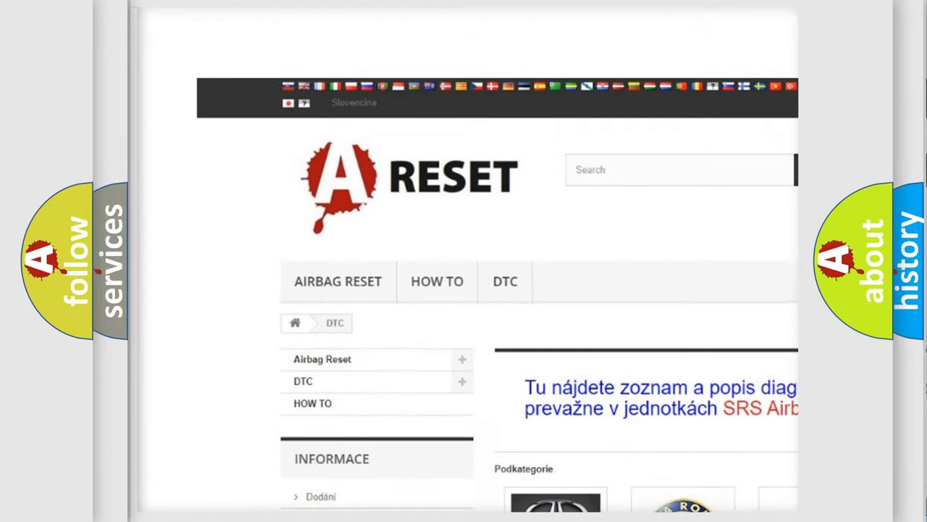
Browse the DTC brand grid and open the CHRYSLER trouble code list.
{"action": "scroll", "scroll_direction": "up", "scroll_amount": 3}
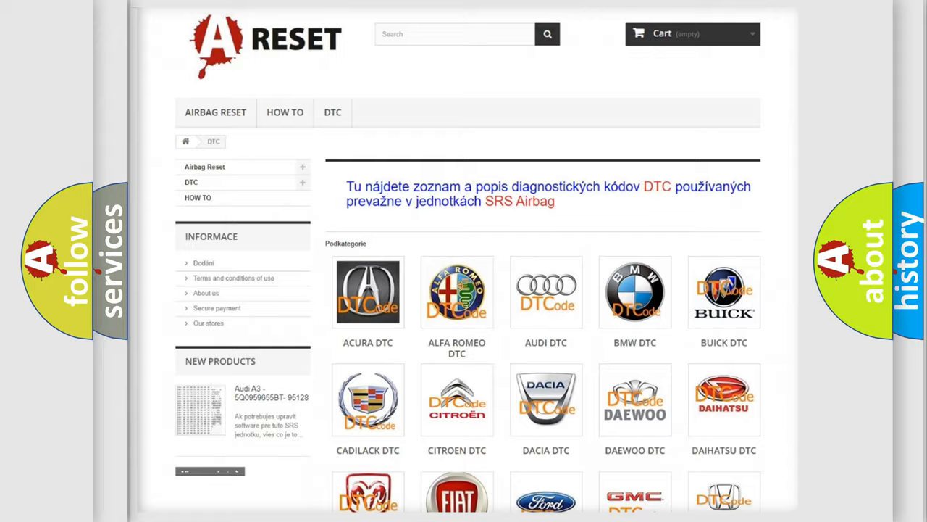
{"action": "scroll", "scroll_direction": "down", "scroll_amount": 3}
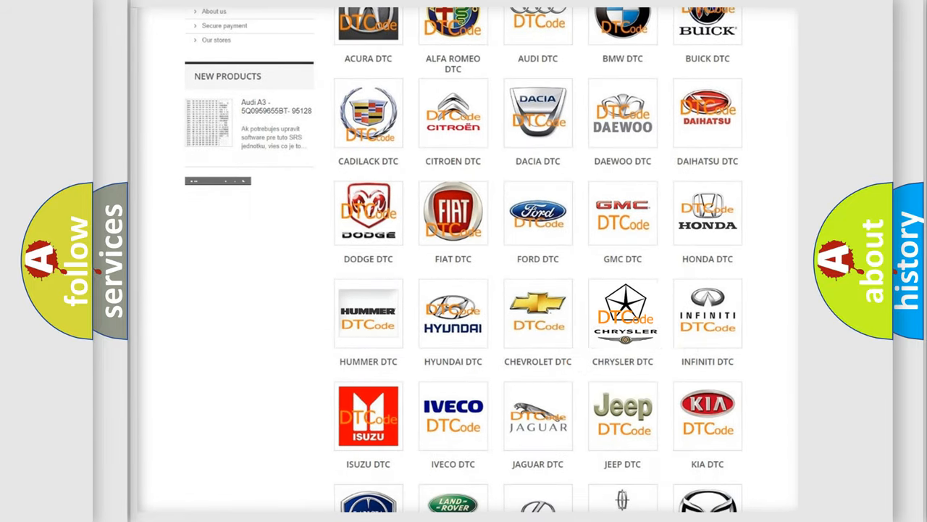
{"action": "left_click", "coordinate": [622, 313]}
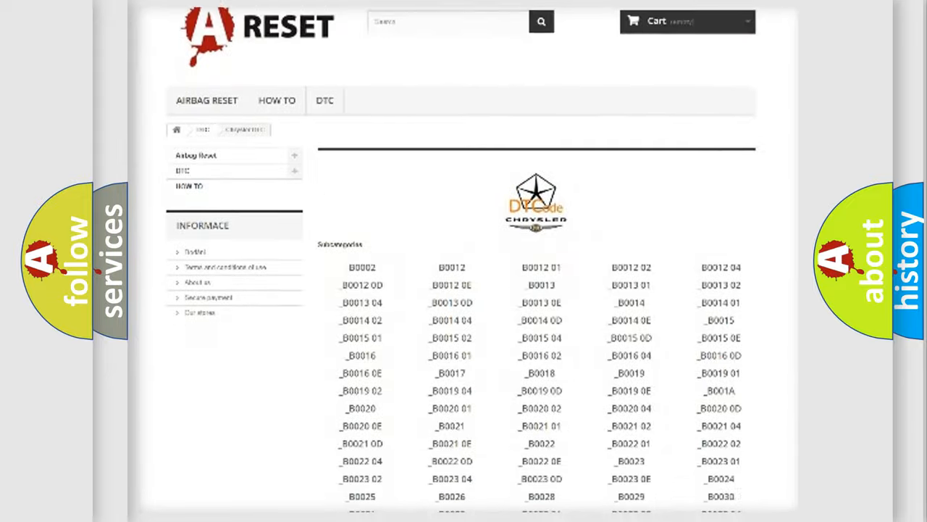
{"action": "scroll", "scroll_direction": "down", "scroll_amount": 3}
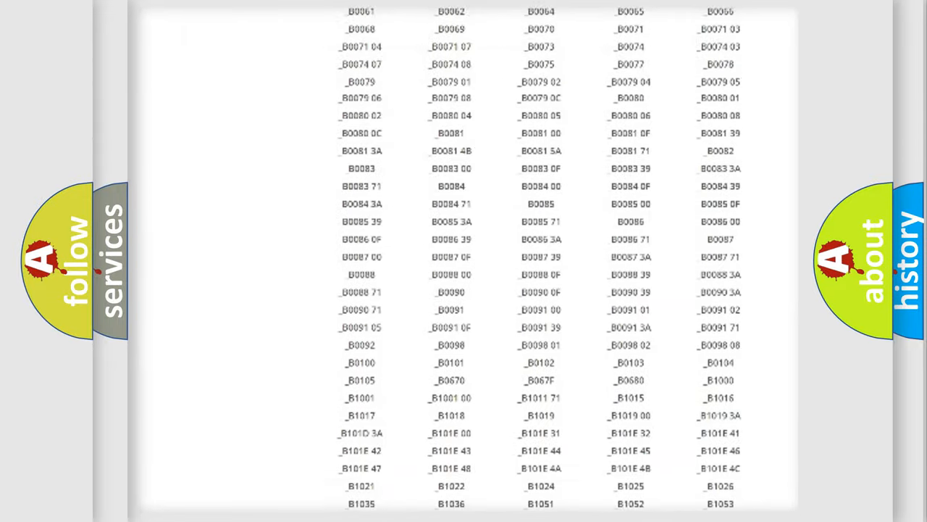
{"action": "scroll", "scroll_direction": "up", "scroll_amount": 3}
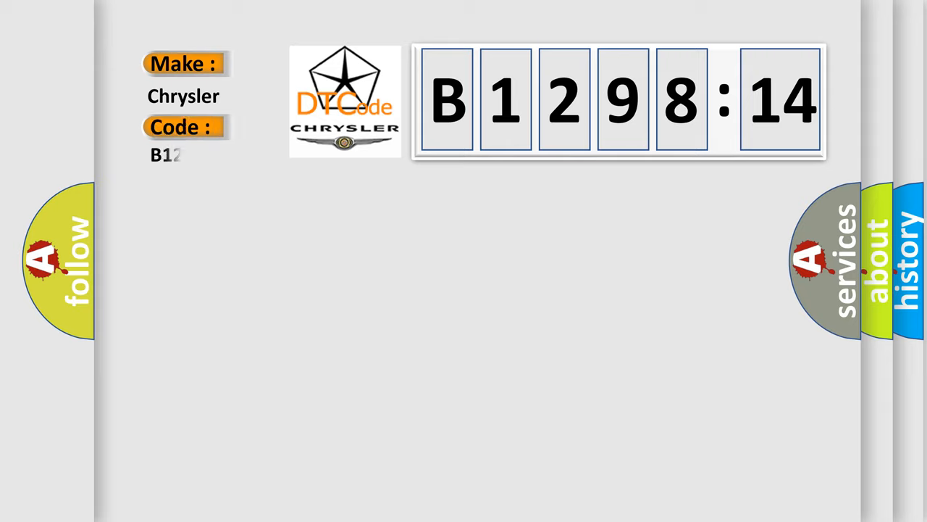
Type 9814 to complete the Code field as B129814 under Chrysler.
{"action": "type", "text": "9814"}
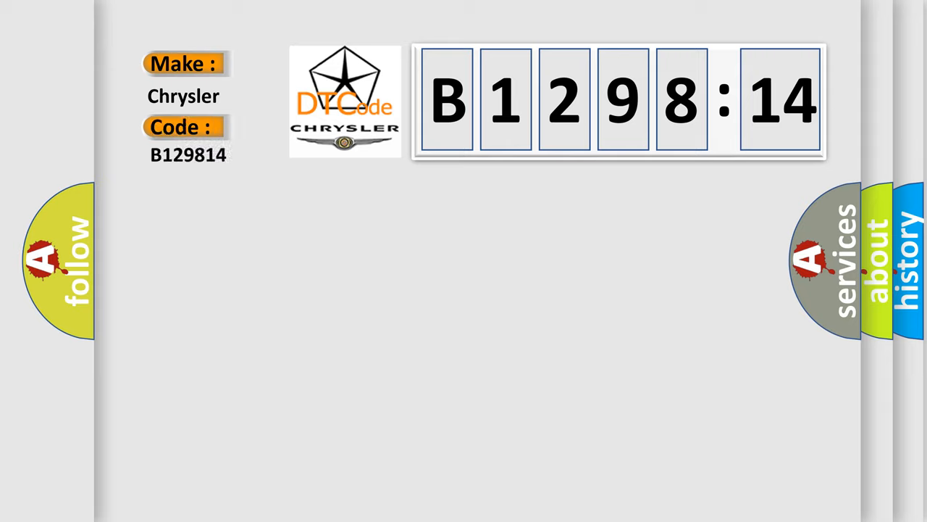